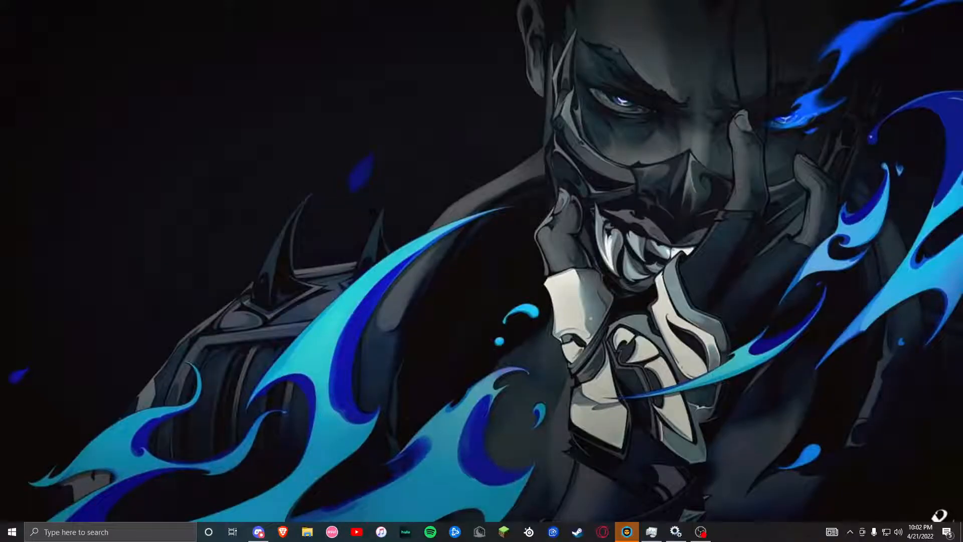
pyautogui.moveTo(561, 482)
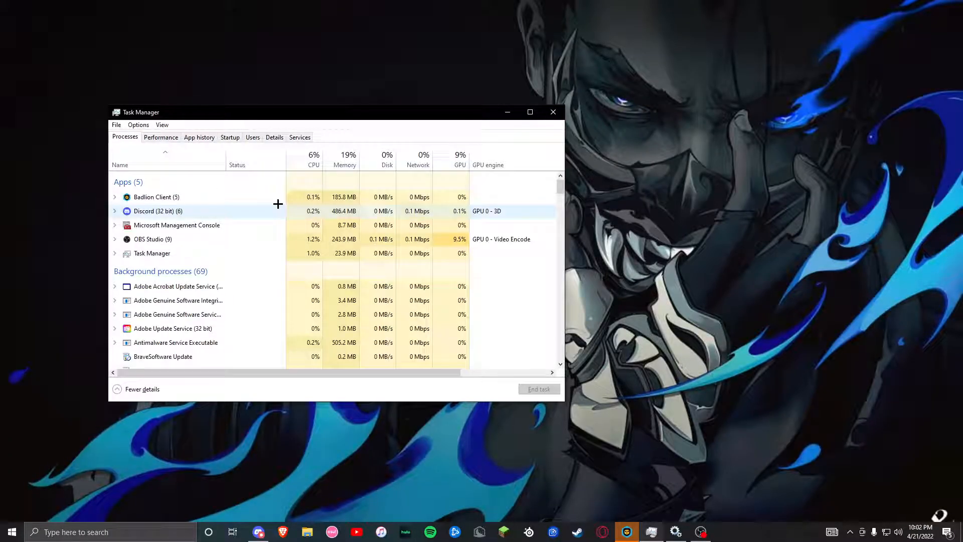
# Show Task Manager's Services list and scroll down toward WpcMonSvc.
pyautogui.click(300, 137)
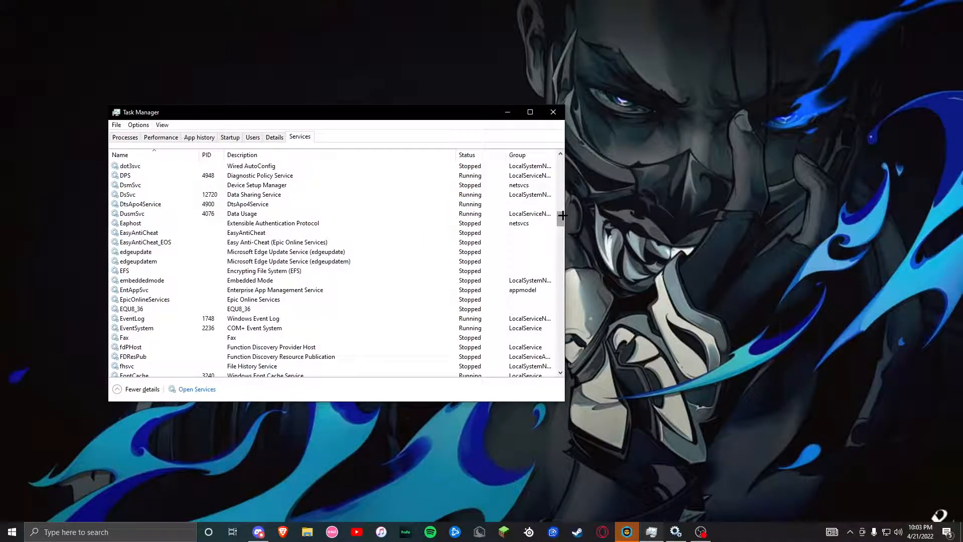
pyautogui.scroll(-3)
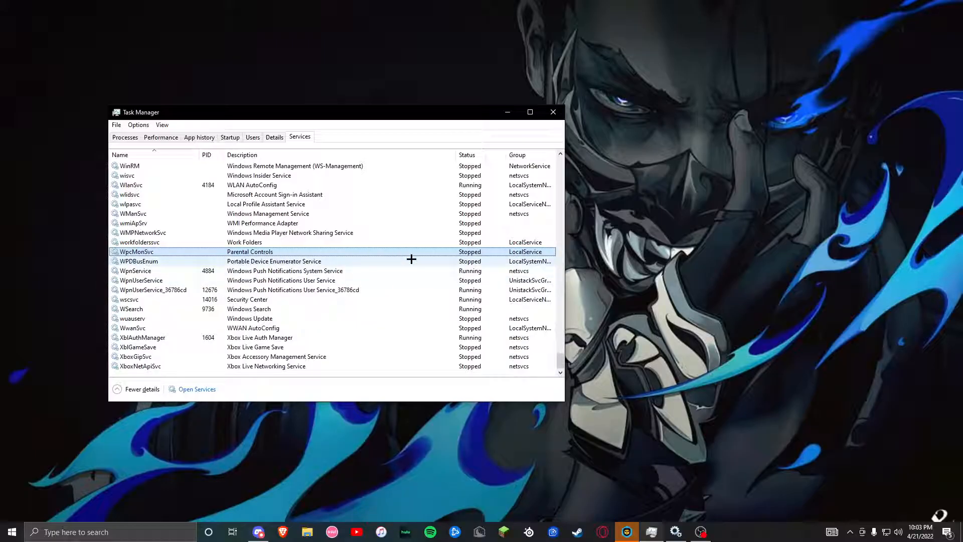
pyautogui.moveTo(416, 264)
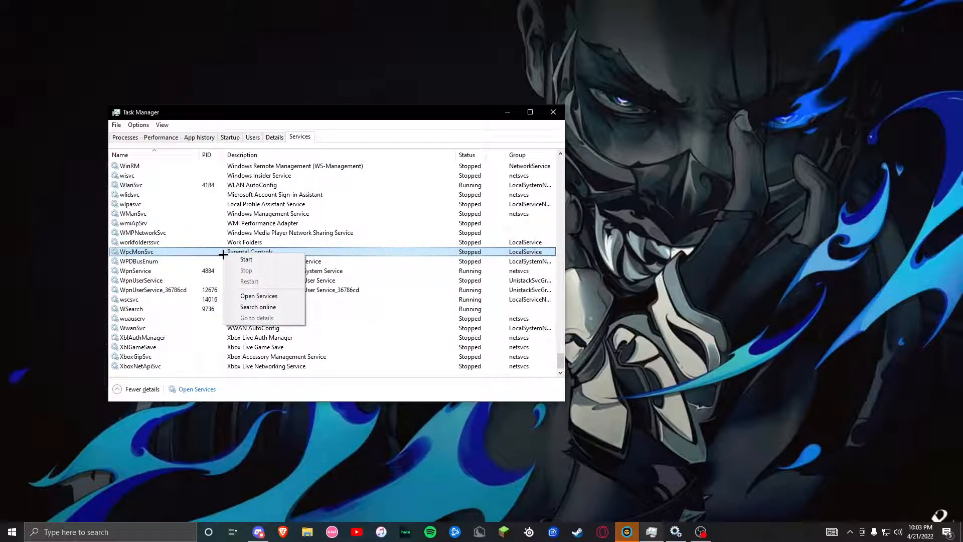
# Open the full Services console and scroll down its service list.
pyautogui.click(258, 295)
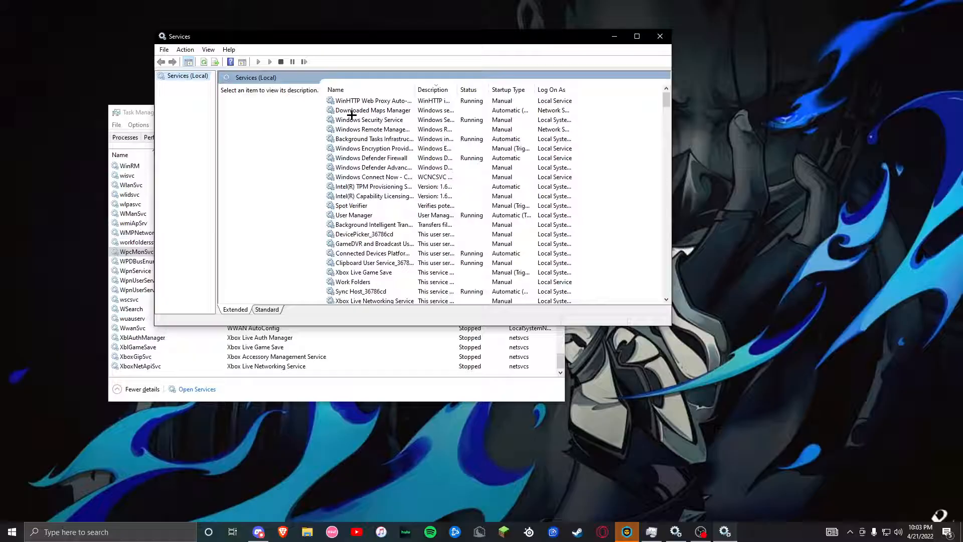
pyautogui.click(370, 119)
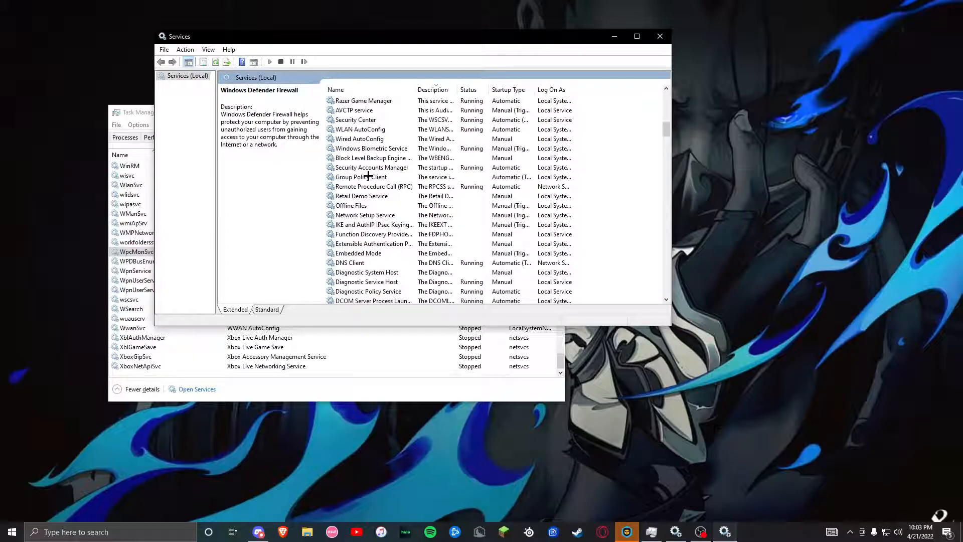
pyautogui.scroll(-3)
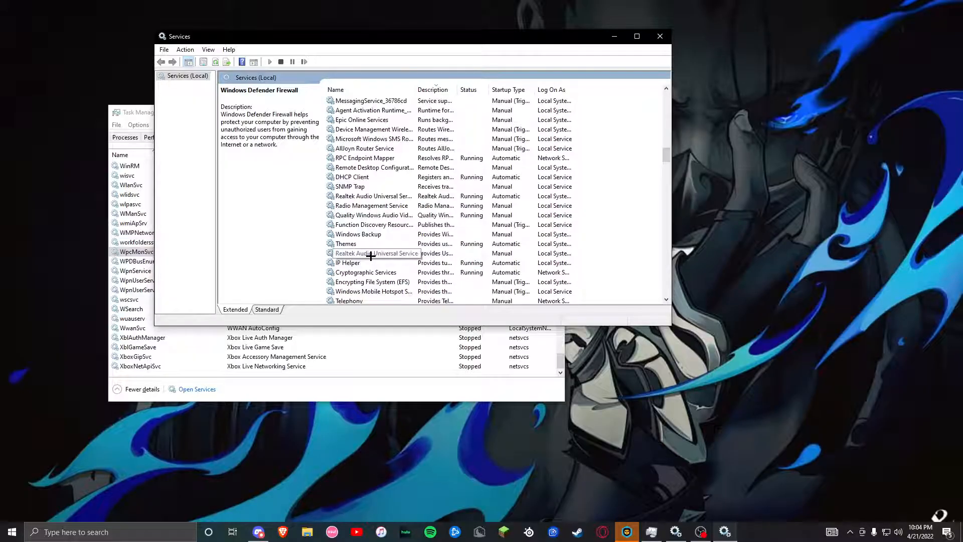
pyautogui.scroll(-3)
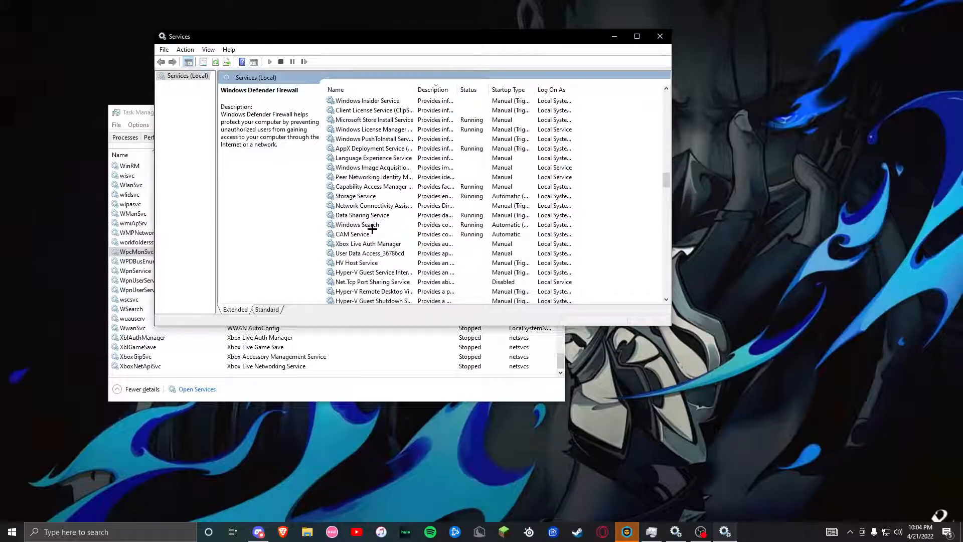
pyautogui.scroll(-3)
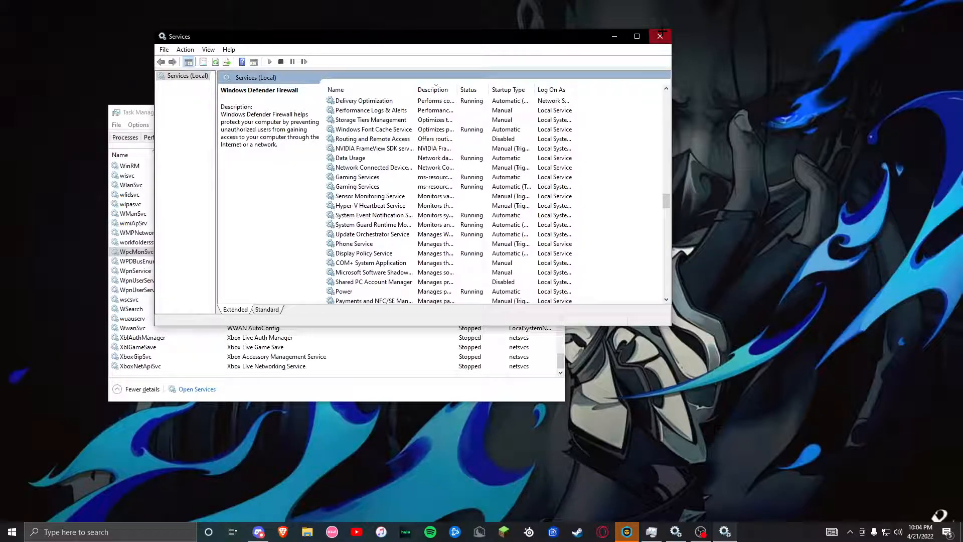
# Locate and select the Parental Controls service.
pyautogui.click(360, 246)
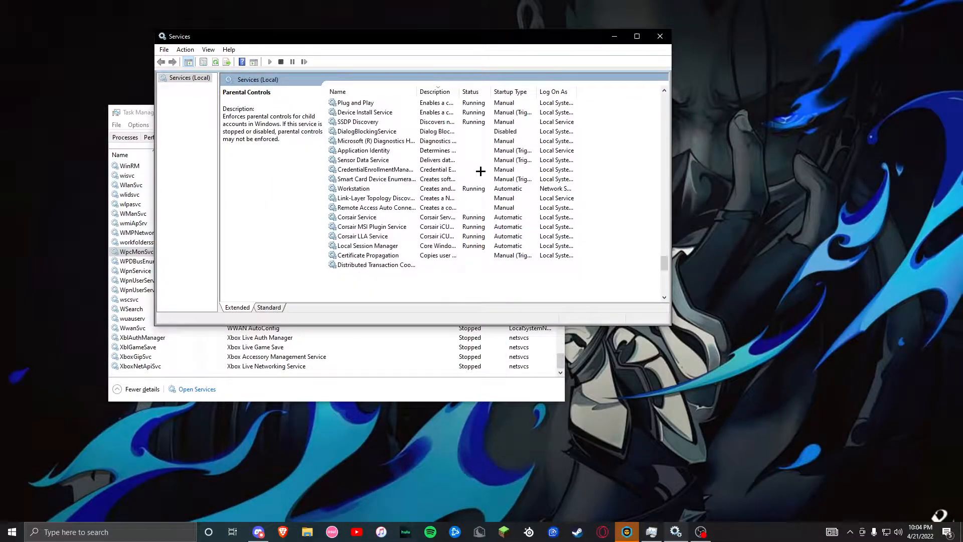
pyautogui.scroll(-3)
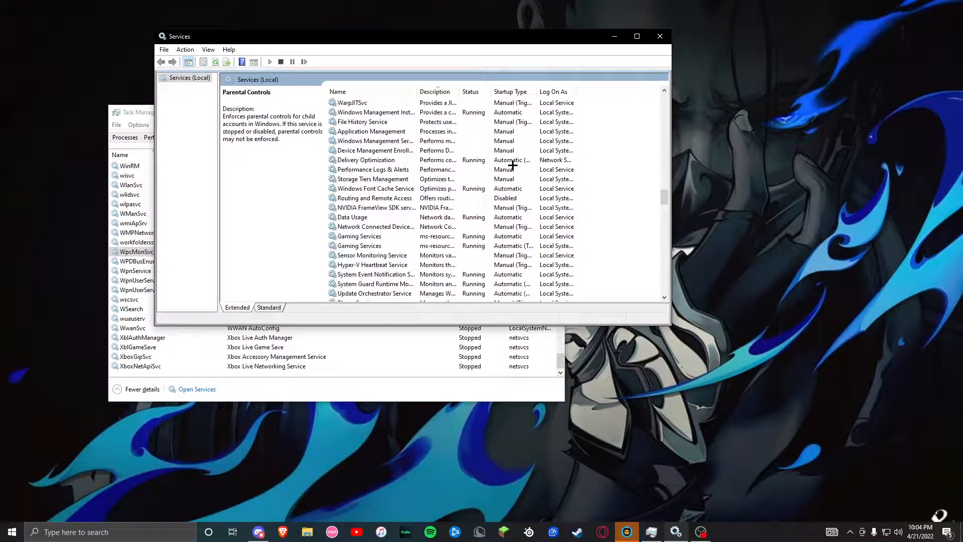
pyautogui.click(361, 189)
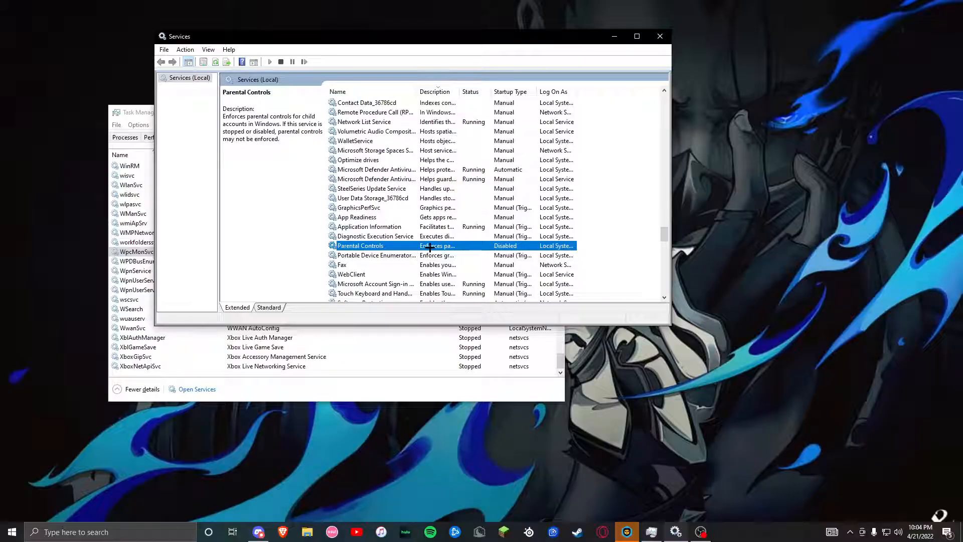
# Set the Parental Controls service's startup type to Disabled in its Properties.
pyautogui.rightClick(360, 245)
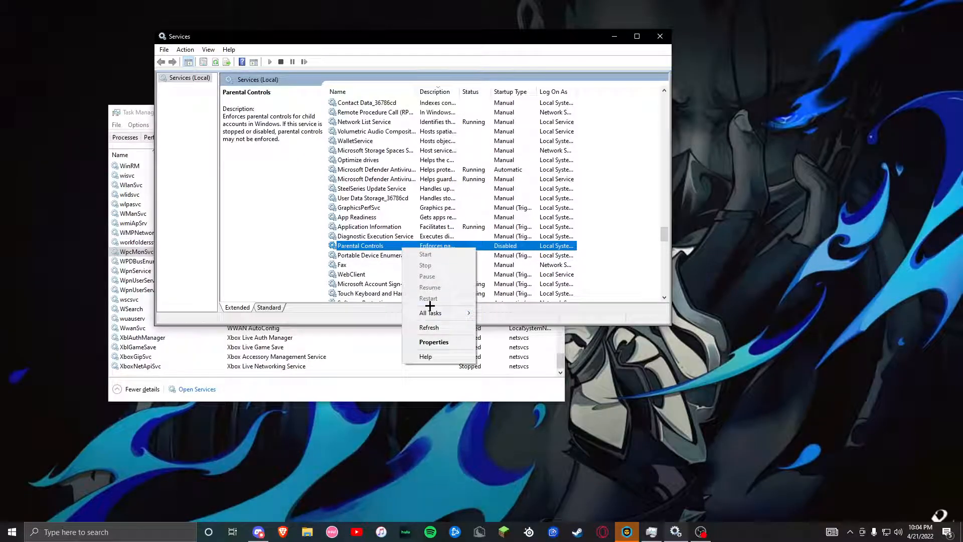
pyautogui.click(433, 341)
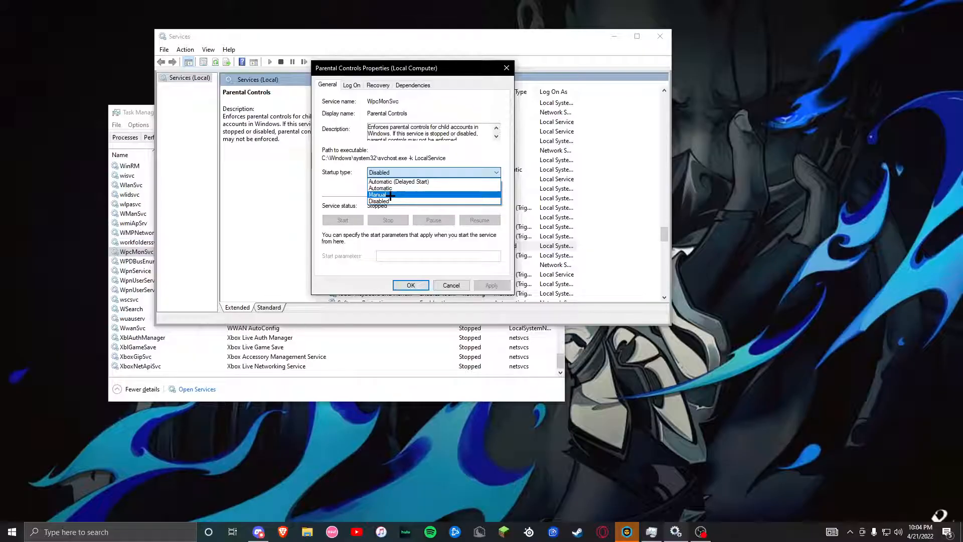
pyautogui.moveTo(398, 188)
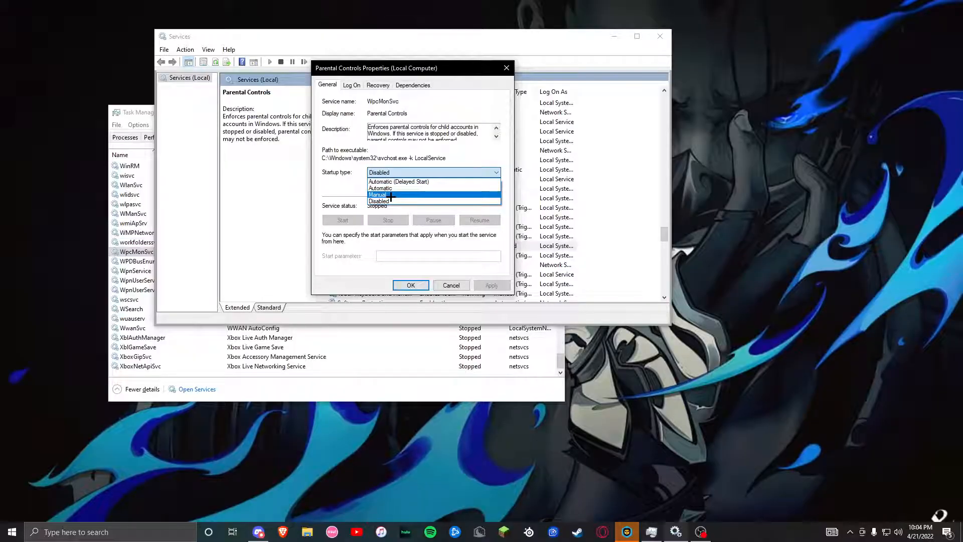
pyautogui.moveTo(378, 201)
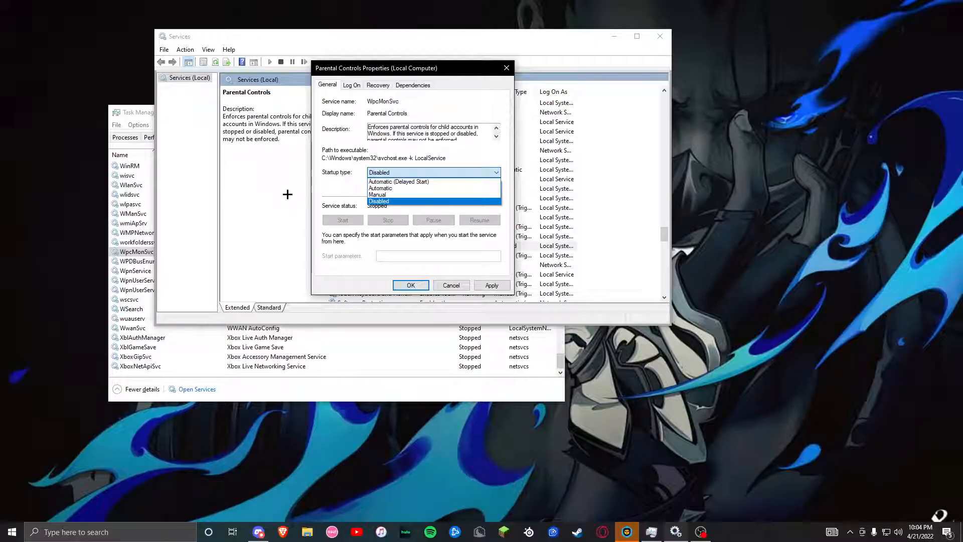
pyautogui.click(380, 200)
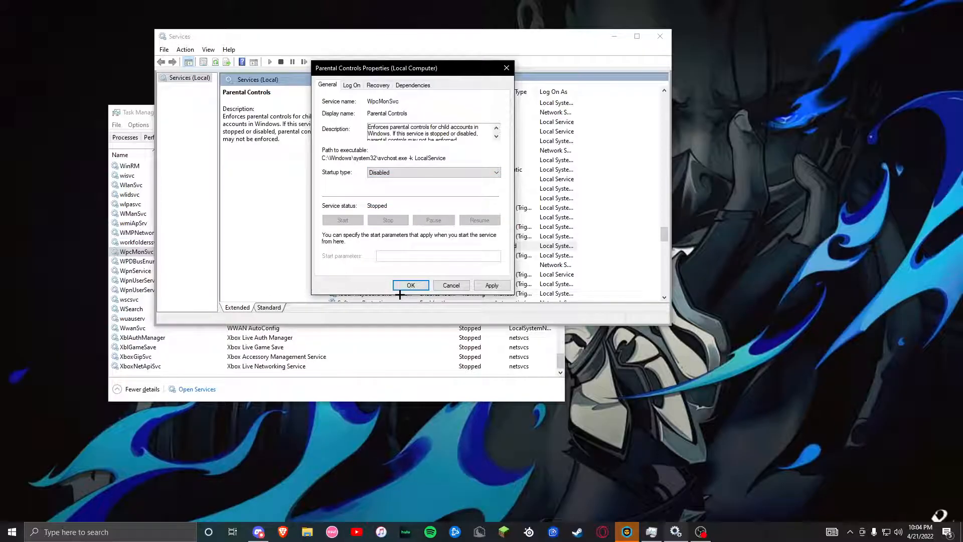
# Confirm the Disabled startup type with OK and close Task Manager.
pyautogui.click(411, 285)
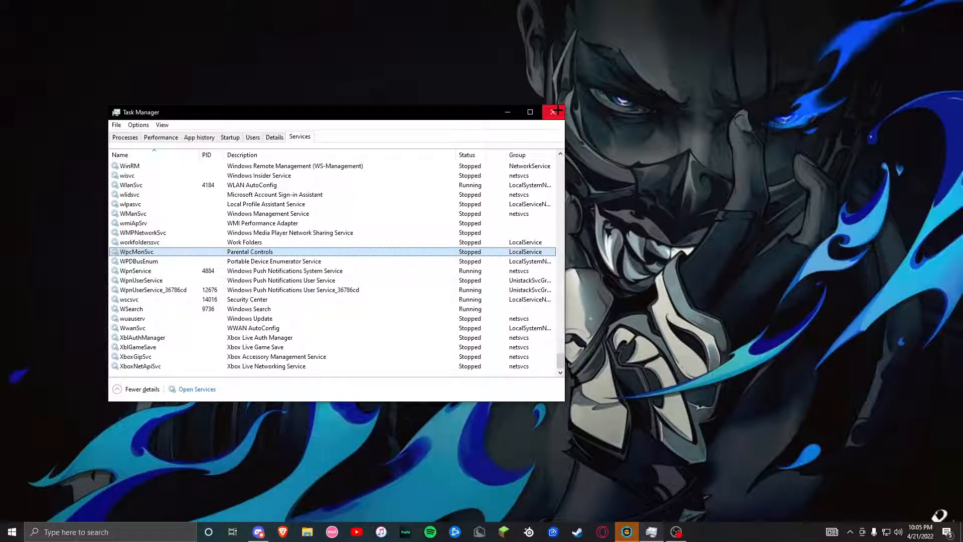
pyautogui.click(553, 112)
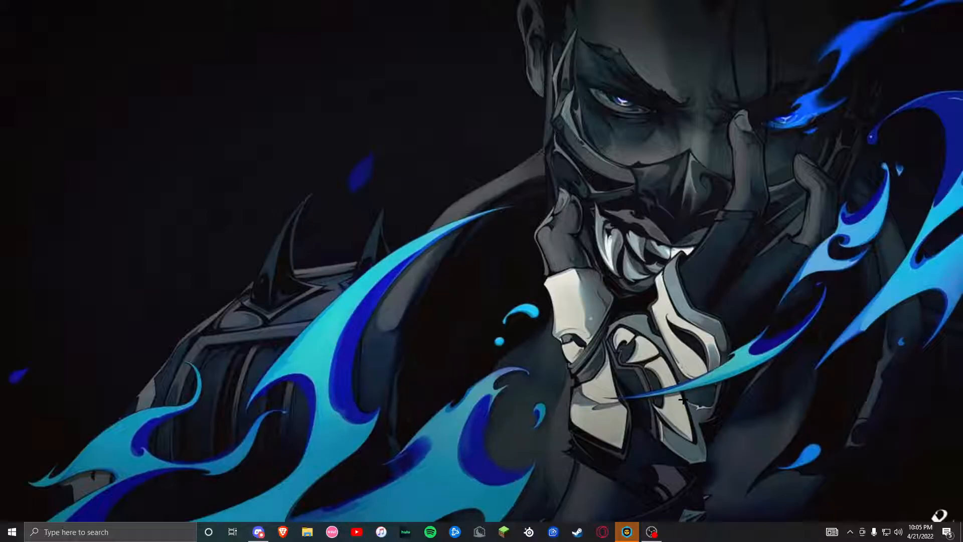
pyautogui.moveTo(725, 436)
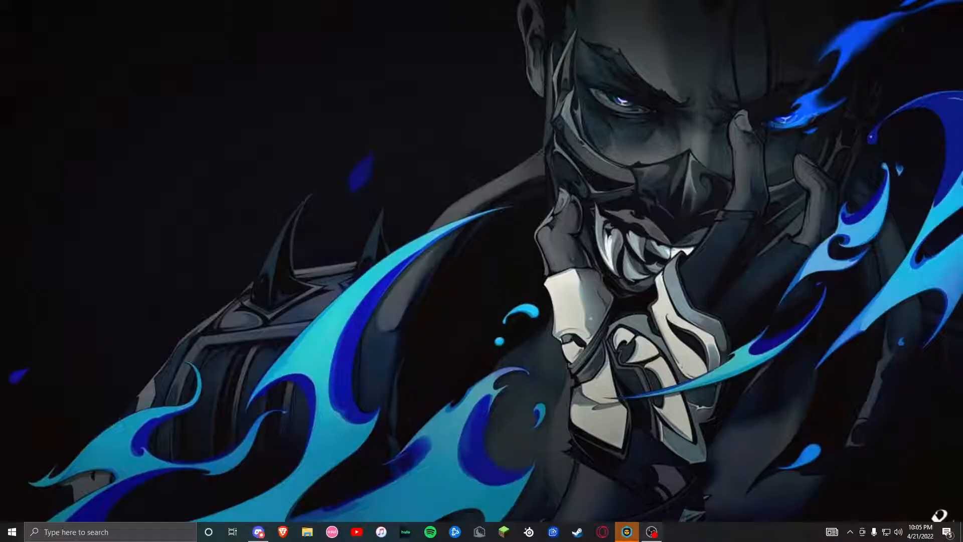
pyautogui.moveTo(555, 395)
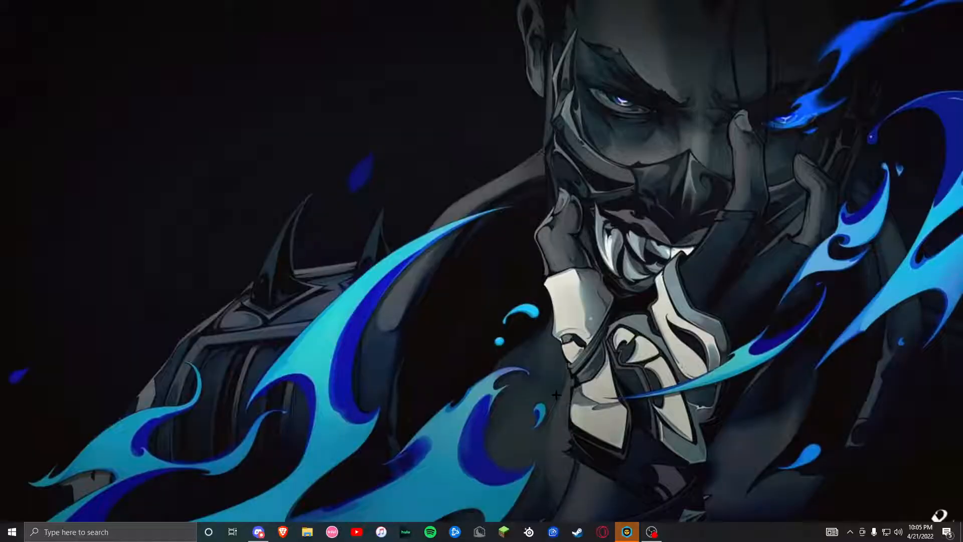
# Search 'tas' in the taskbar to reopen Task Manager.
pyautogui.write('tas')
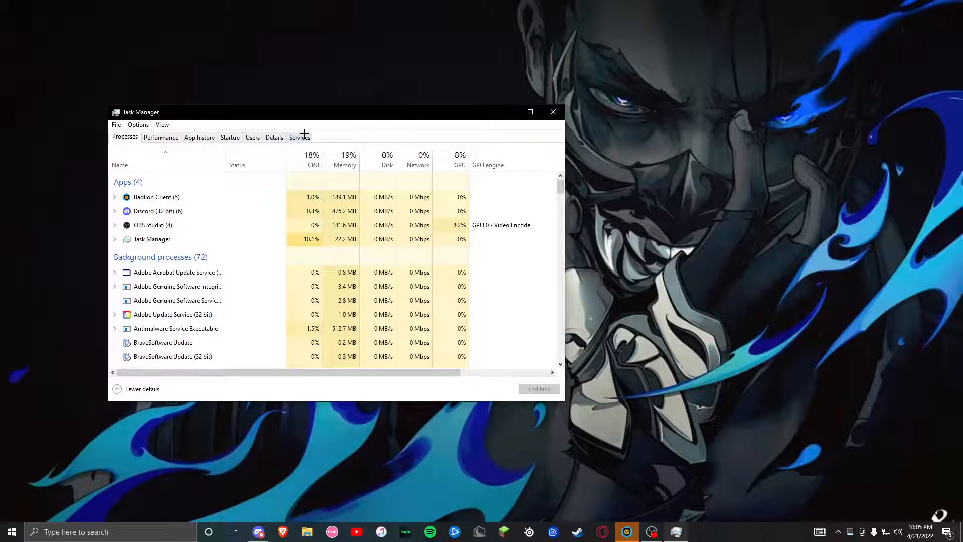
# Right-click the AGSService service, then close Task Manager.
pyautogui.rightClick(134, 213)
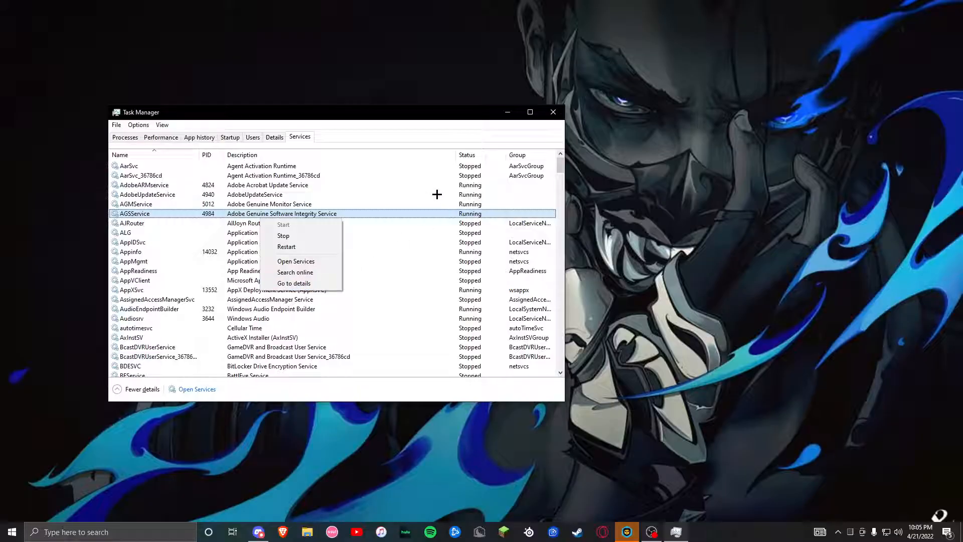
pyautogui.click(552, 112)
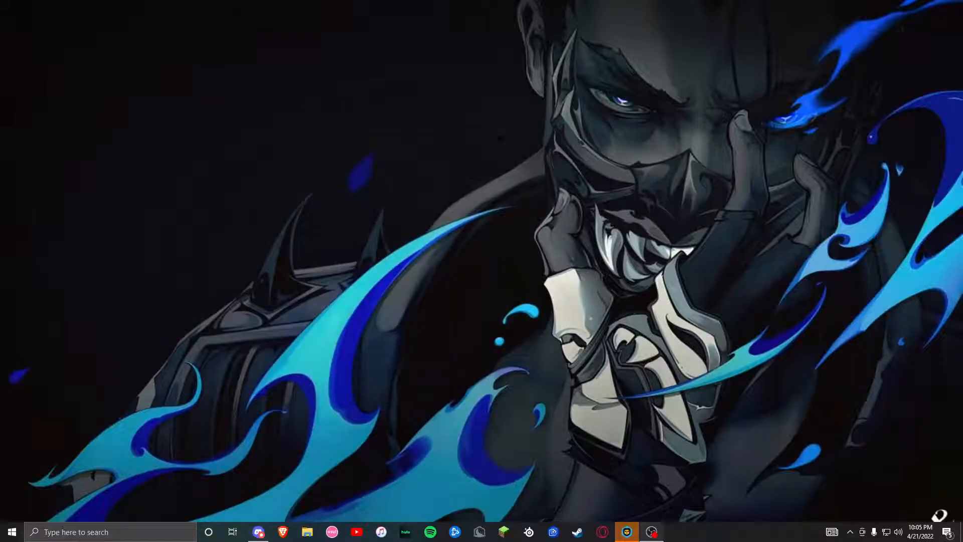
pyautogui.moveTo(413, 269)
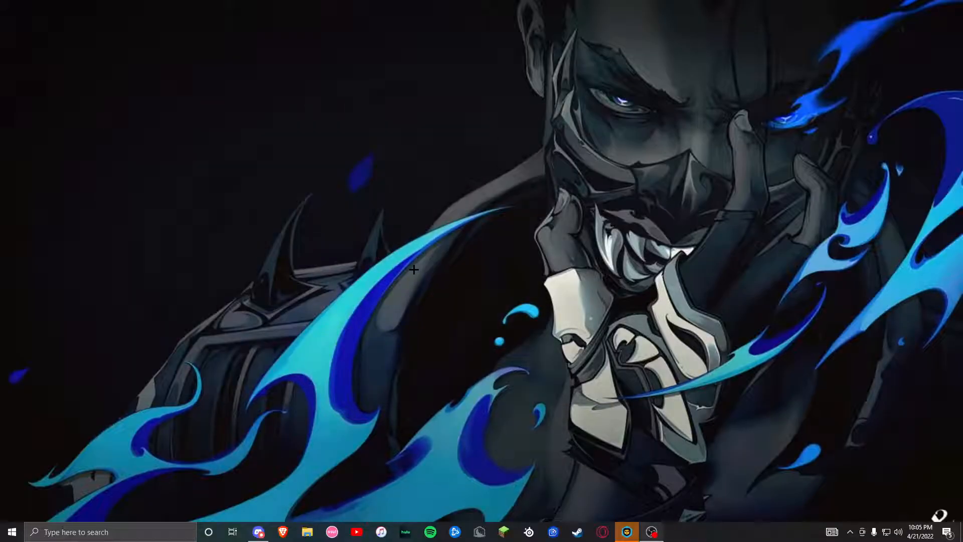